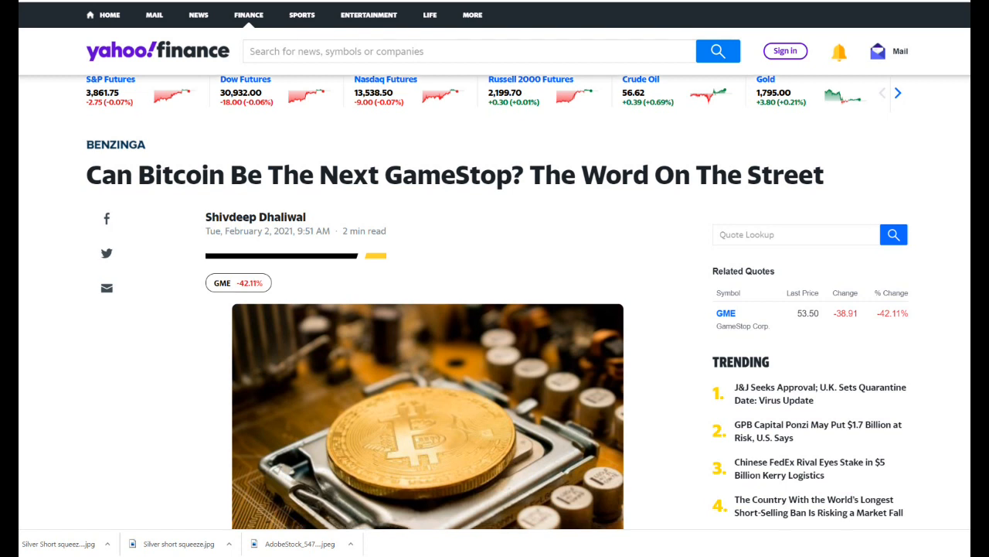
# Scroll the Bitcoin-GameStop article down to the 'Short Change' paragraph on hedge funds shorting Bitcoin.
pyautogui.scroll(-3)
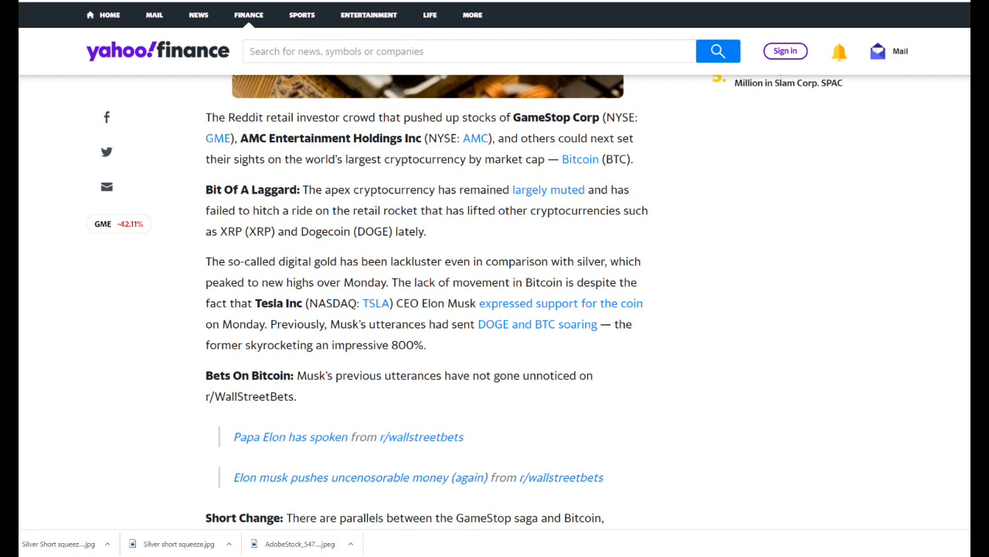
pyautogui.scroll(-3)
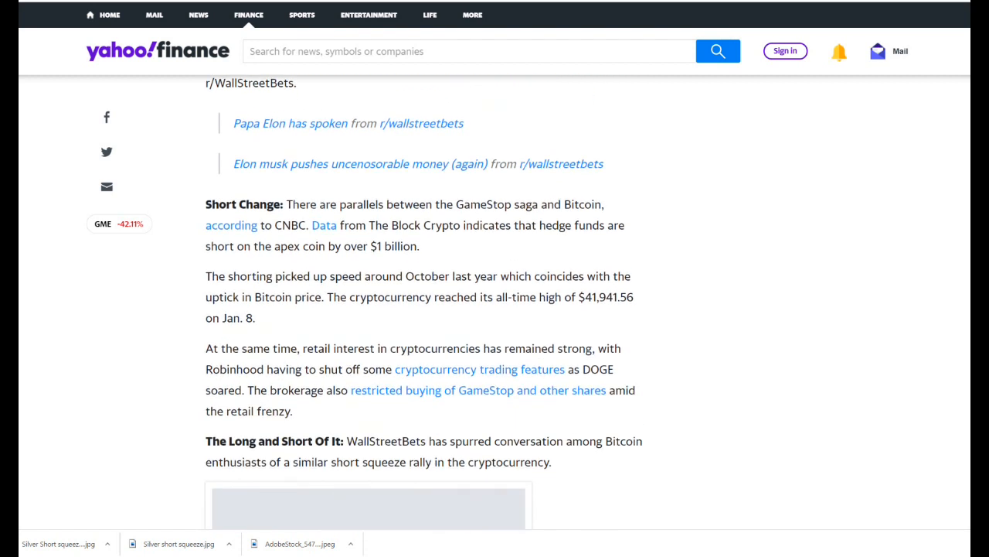
# Scroll on until the Tyler Winklevoss tweet and the 'Story continues' button are visible.
pyautogui.scroll(-3)
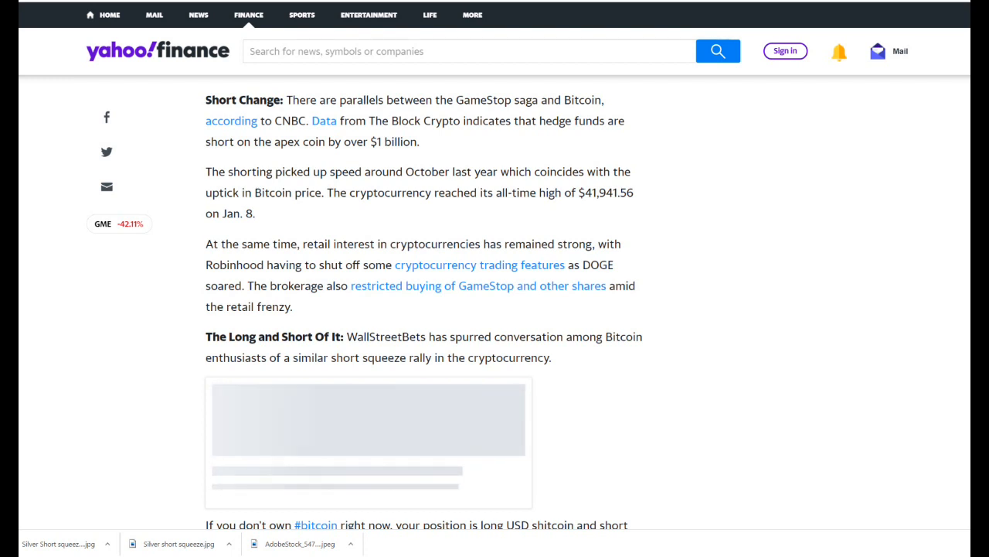
pyautogui.scroll(-3)
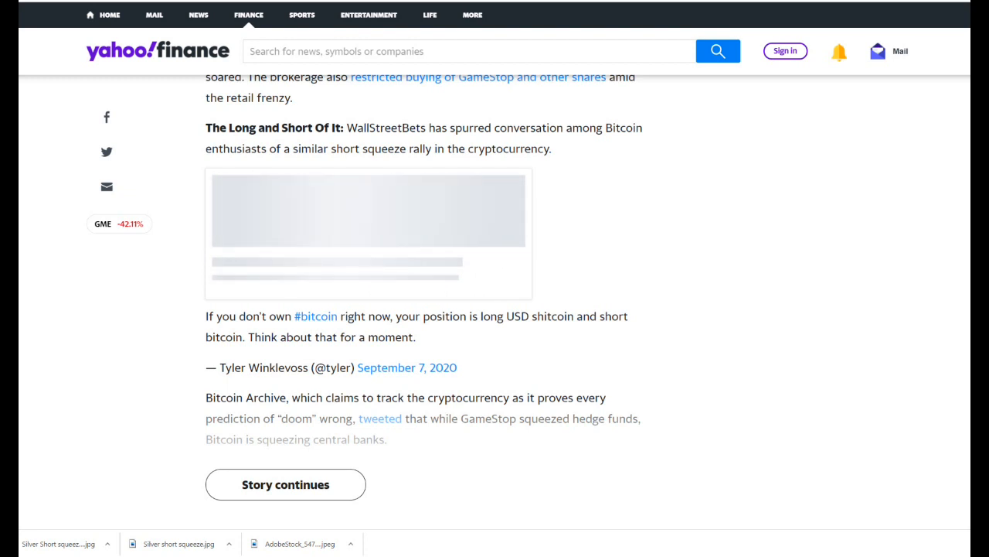
pyautogui.scroll(-3)
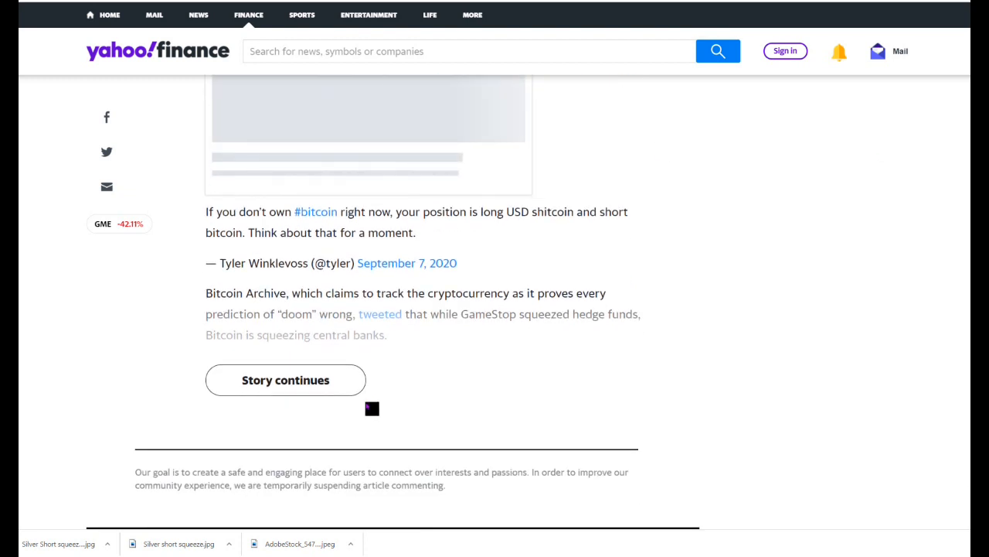
# Expand the truncated article and read through 'Price Action' and 'Benzinga's Take' to the end.
pyautogui.click(284, 380)
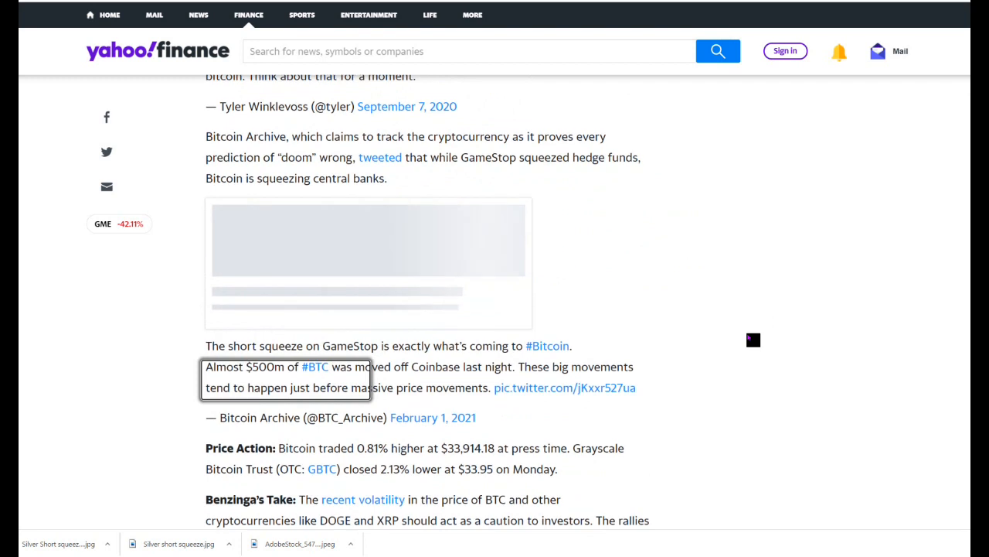
pyautogui.scroll(-3)
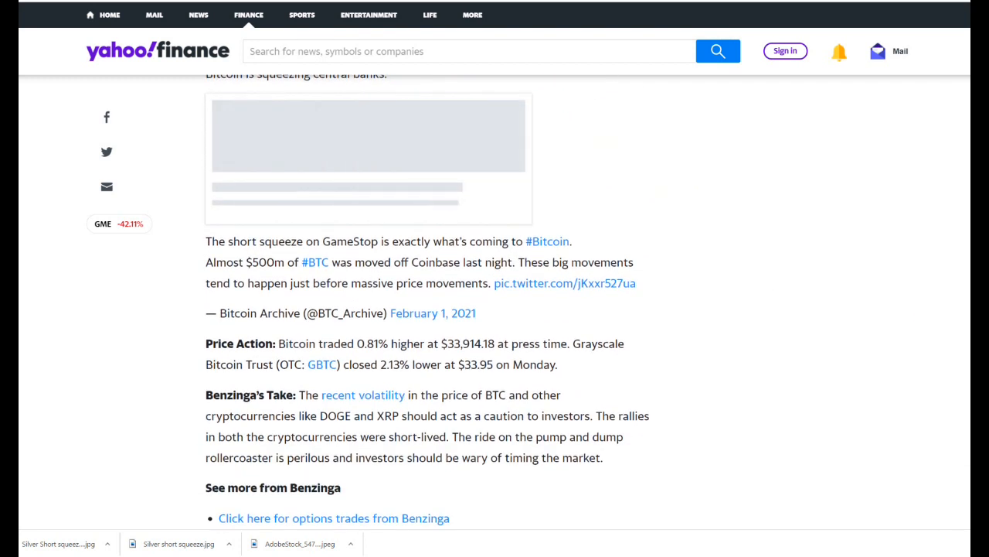
pyautogui.scroll(3)
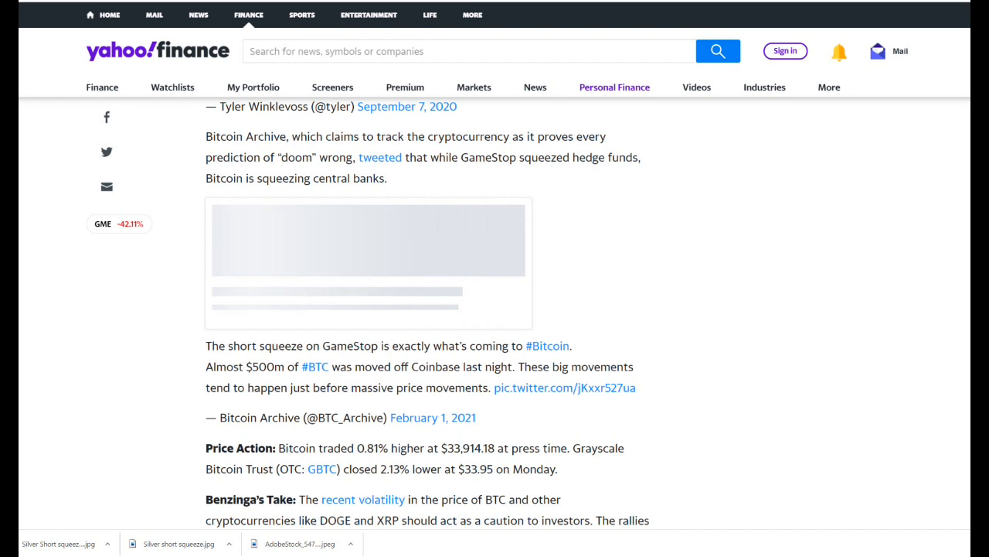
pyautogui.scroll(-3)
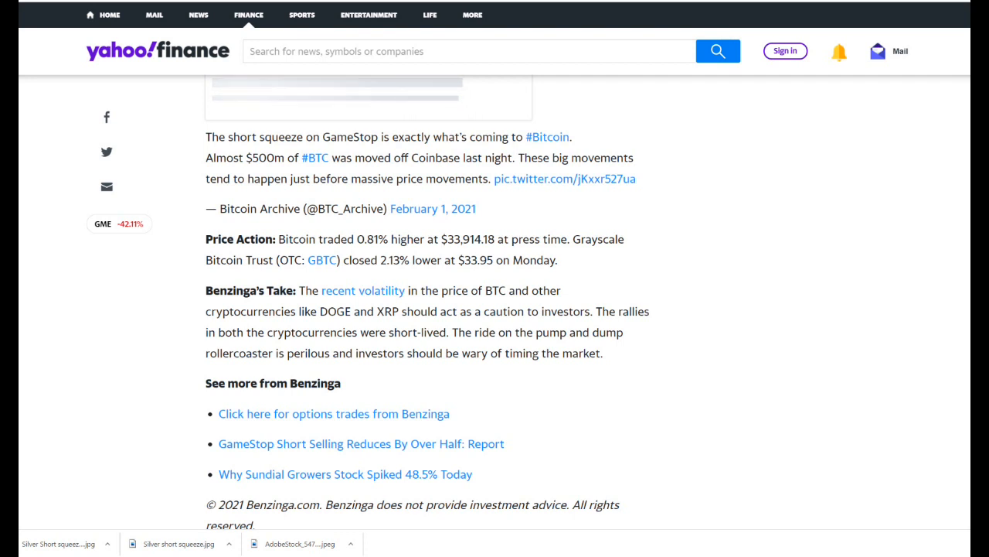
pyautogui.scroll(-3)
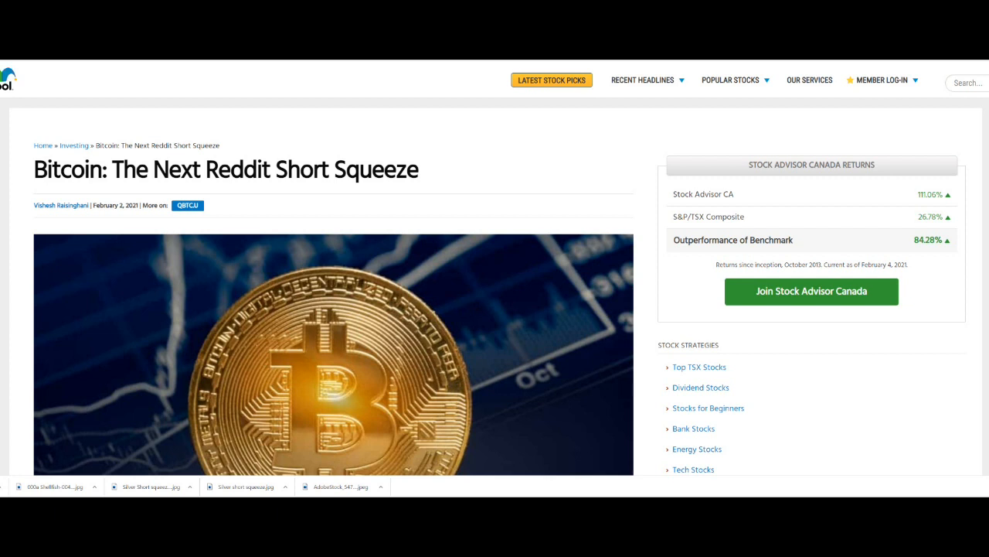
# Scroll the Motley Fool article past the Bitcoin image to 'Reddit short squeezes' and 'Bitcoin could be the next target'.
pyautogui.scroll(-3)
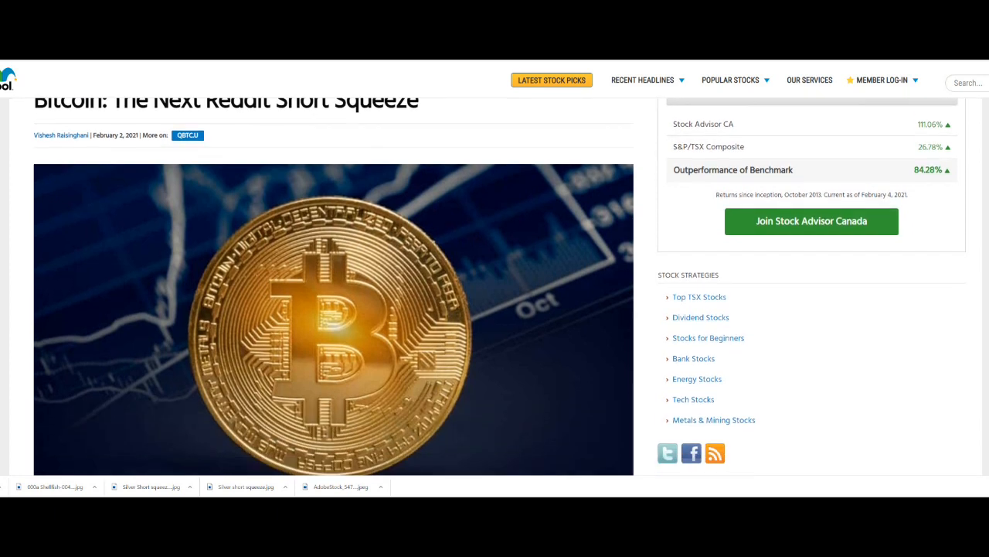
pyautogui.scroll(-3)
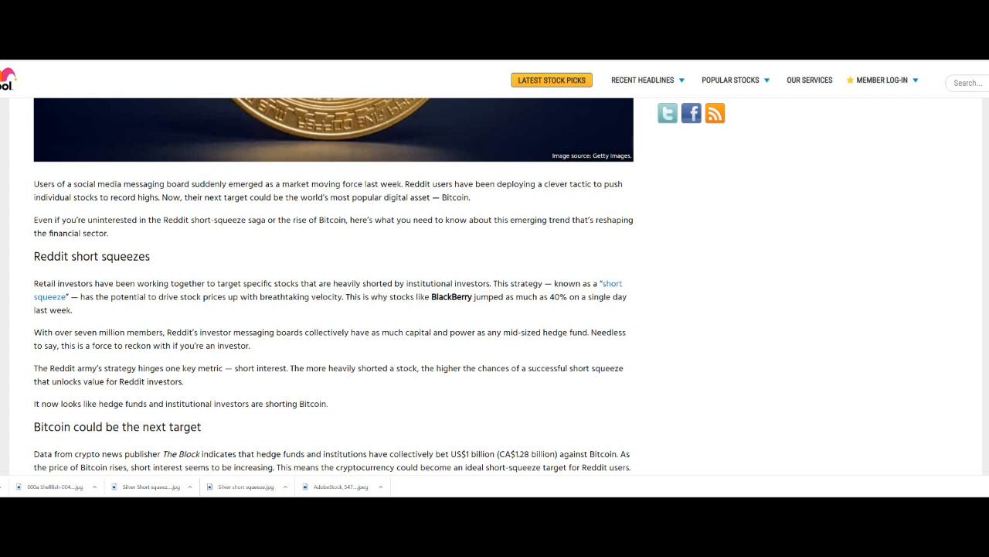
# Scroll below the next-target section until the 'Betting on Bitcoin' heading appears.
pyautogui.scroll(-3)
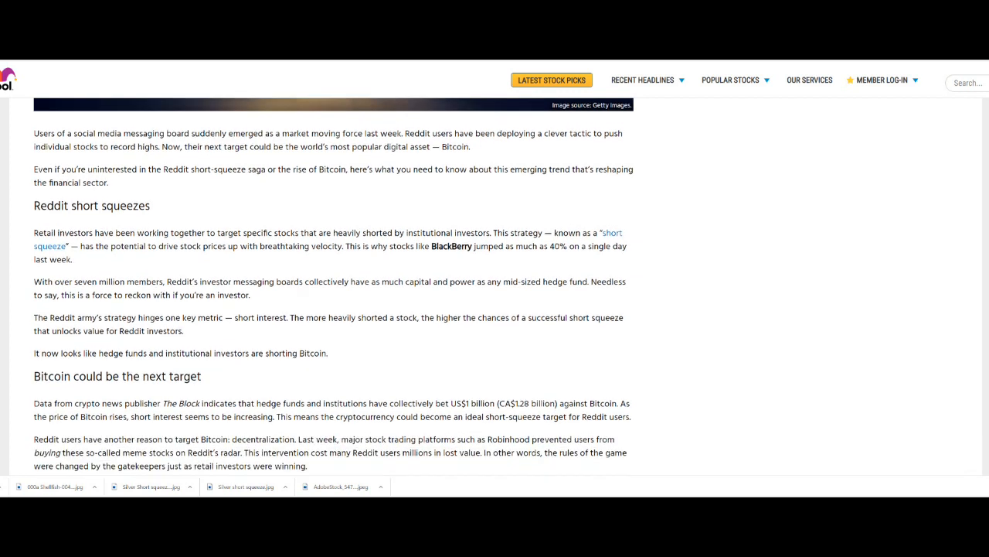
pyautogui.scroll(-3)
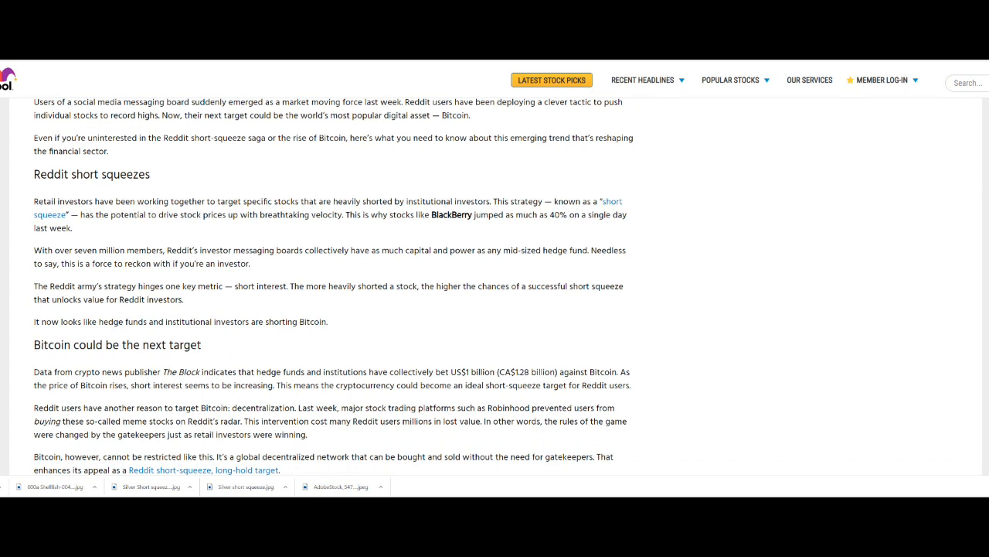
pyautogui.scroll(-3)
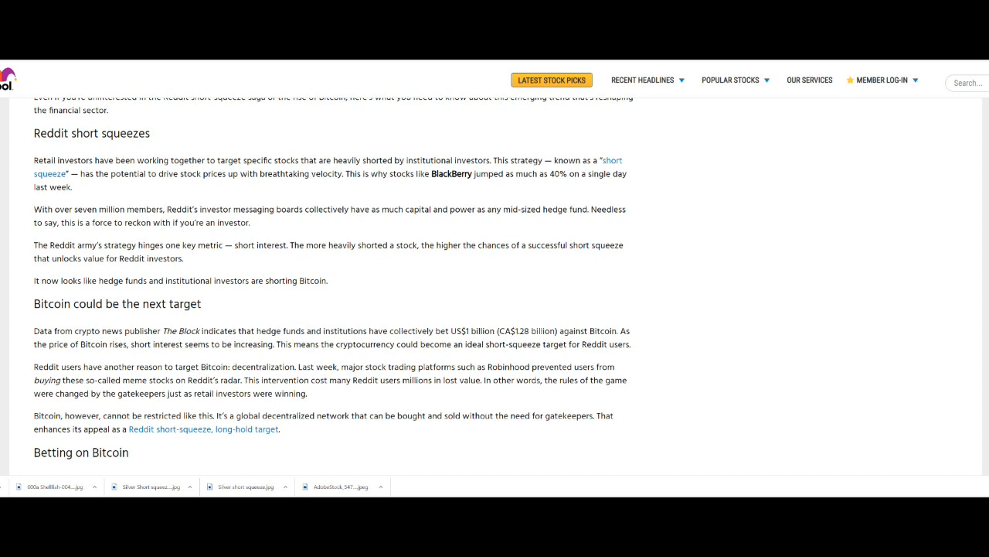
# Scroll to the 'Betting on Bitcoin' section on The Bitcoin Fund and the 'Bottom line' conclusion.
pyautogui.scroll(-3)
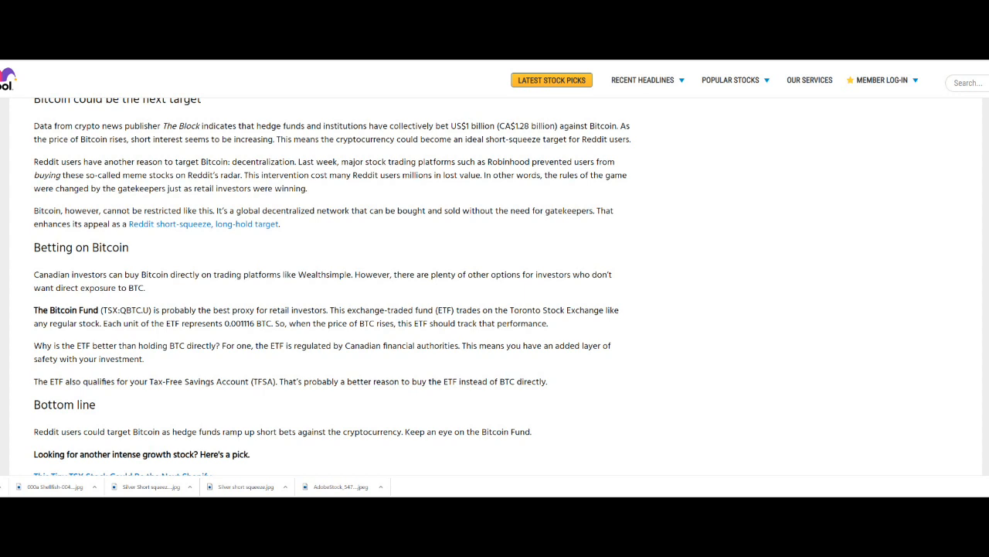
# Scroll to the article's end showing the contributor disclosure and the 'Two New Stock Picks Every Month!' box.
pyautogui.scroll(-3)
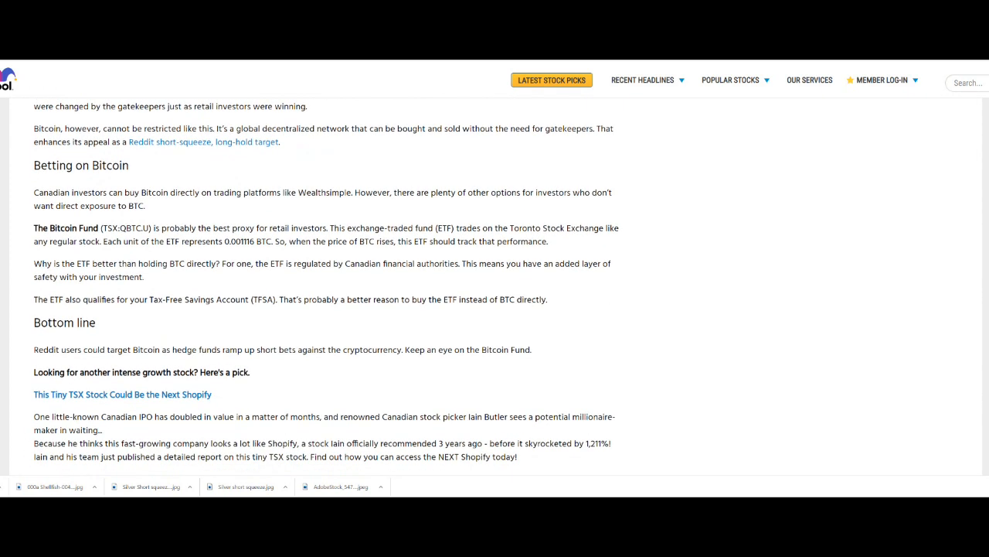
pyautogui.scroll(-3)
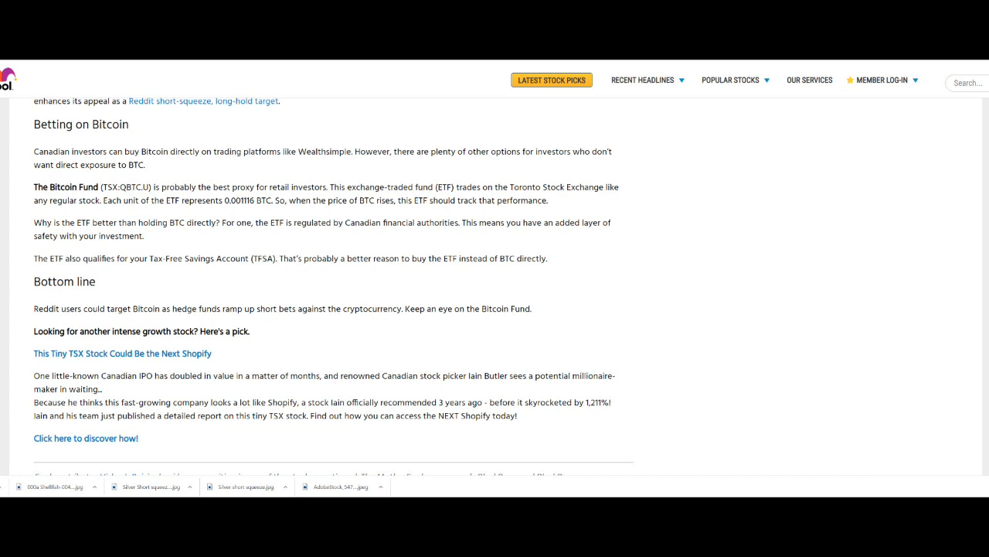
pyautogui.scroll(-3)
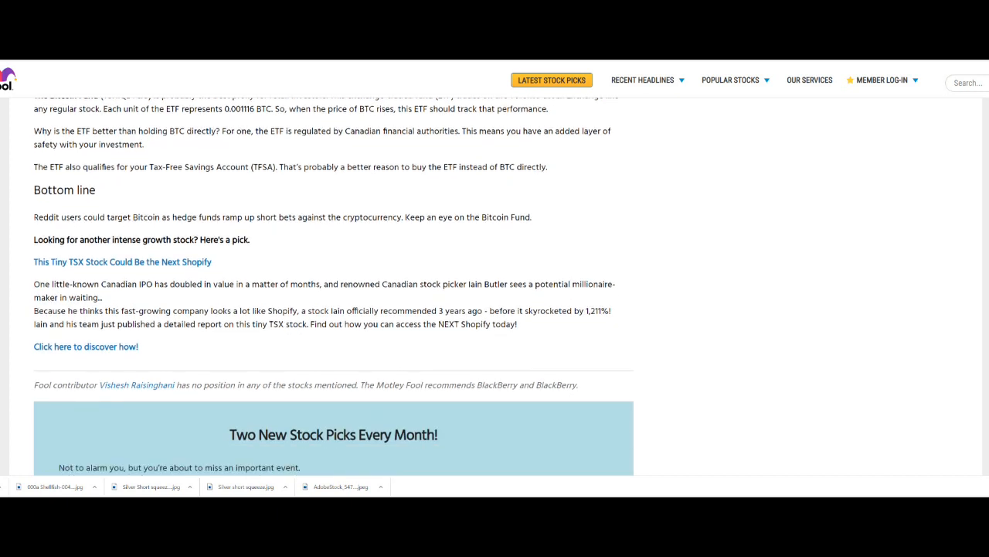
pyautogui.scroll(-3)
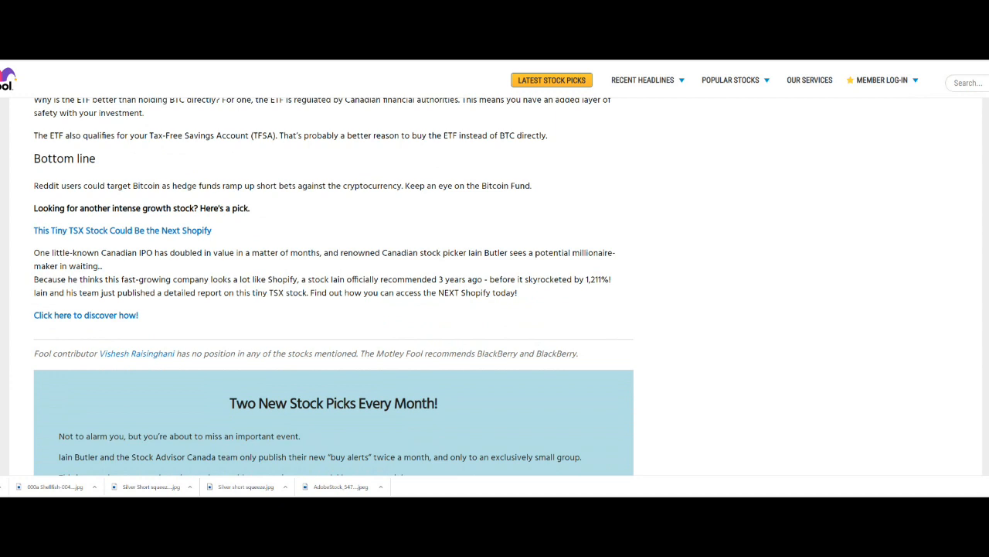